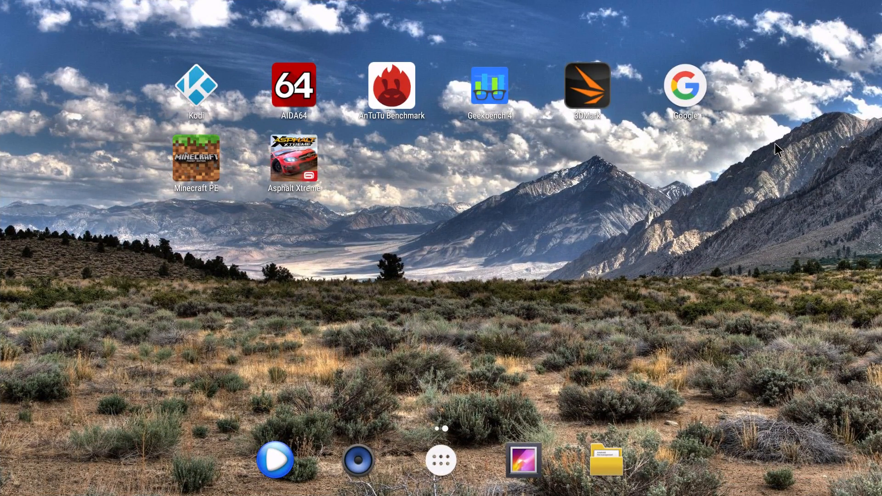
mouse_move(626, 15)
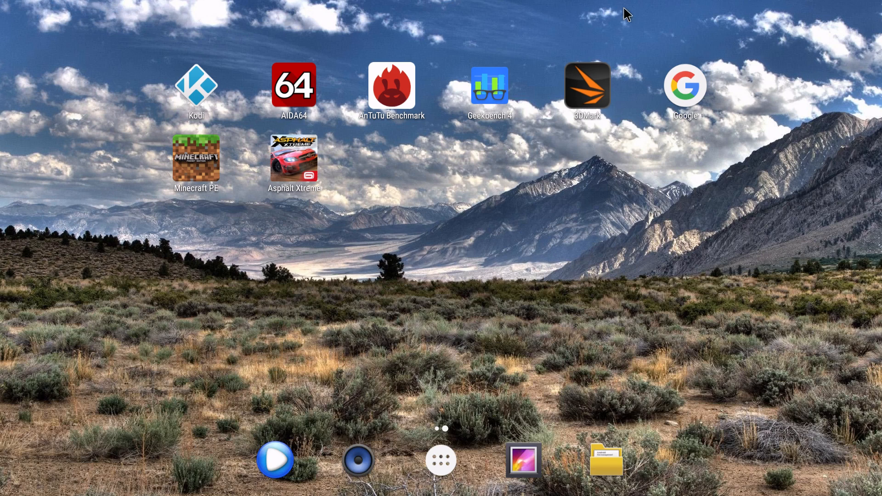
mouse_move(677, 144)
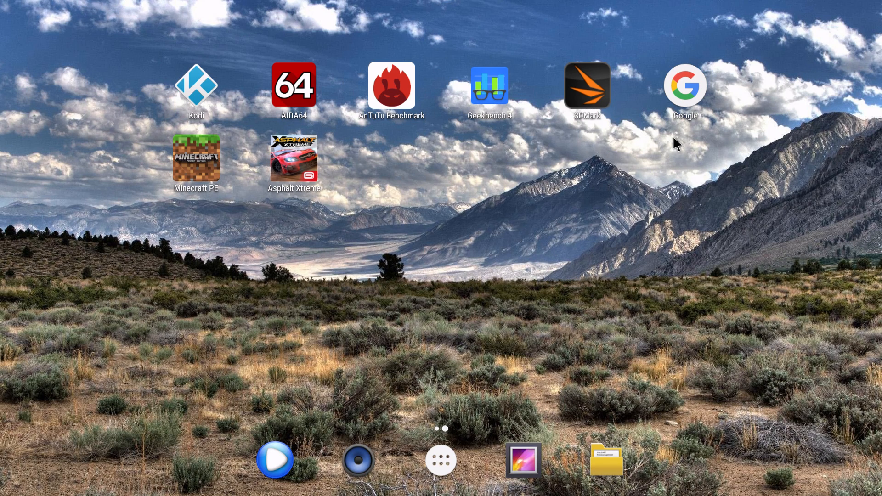
mouse_move(178, 252)
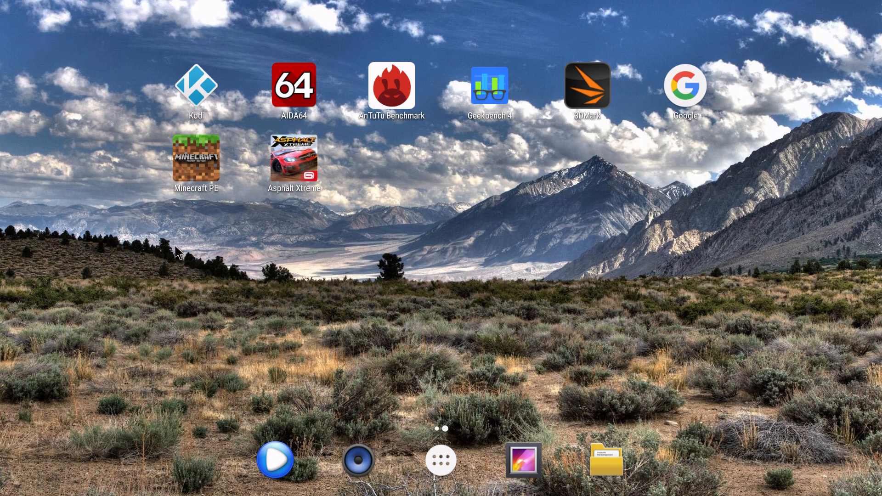
mouse_move(206, 92)
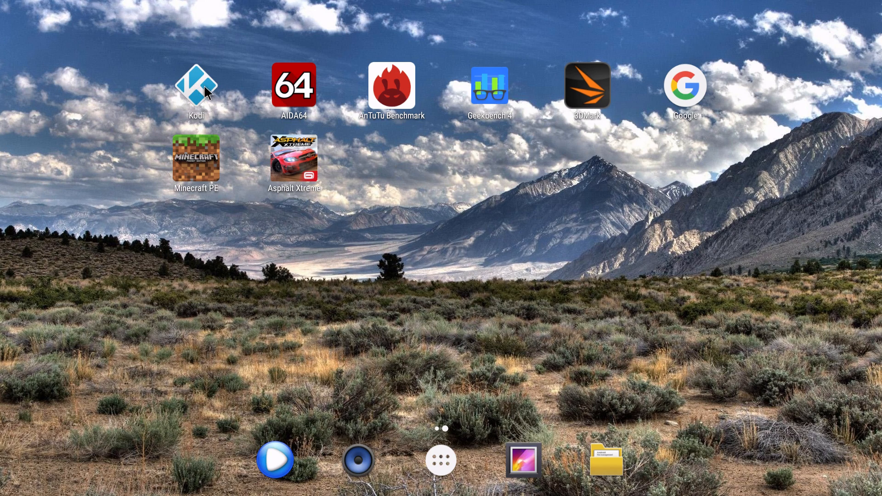
mouse_move(210, 101)
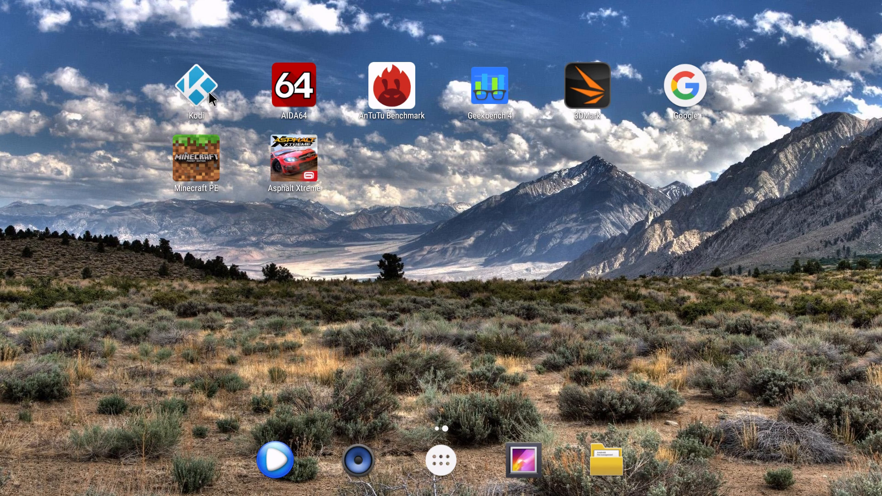
mouse_move(211, 100)
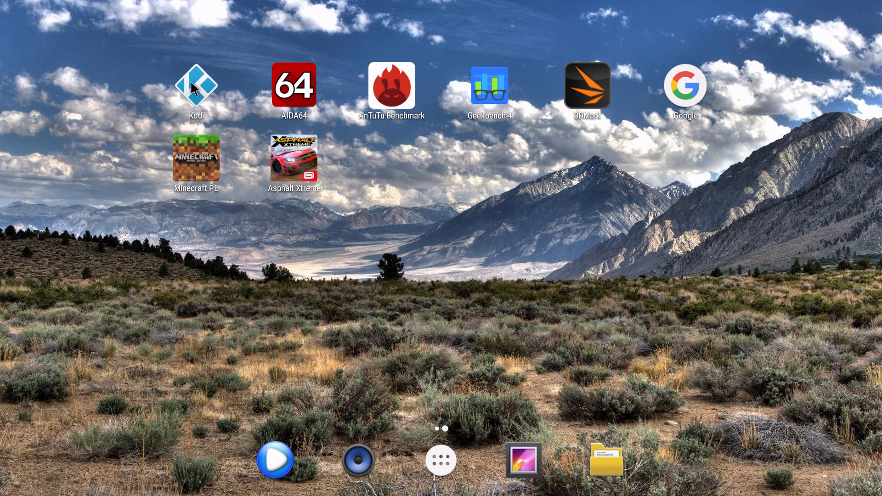
mouse_move(194, 93)
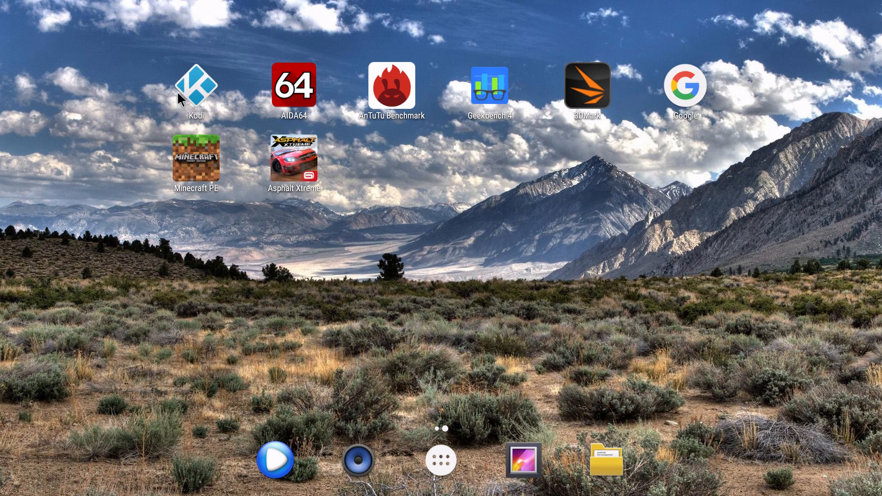
mouse_move(207, 110)
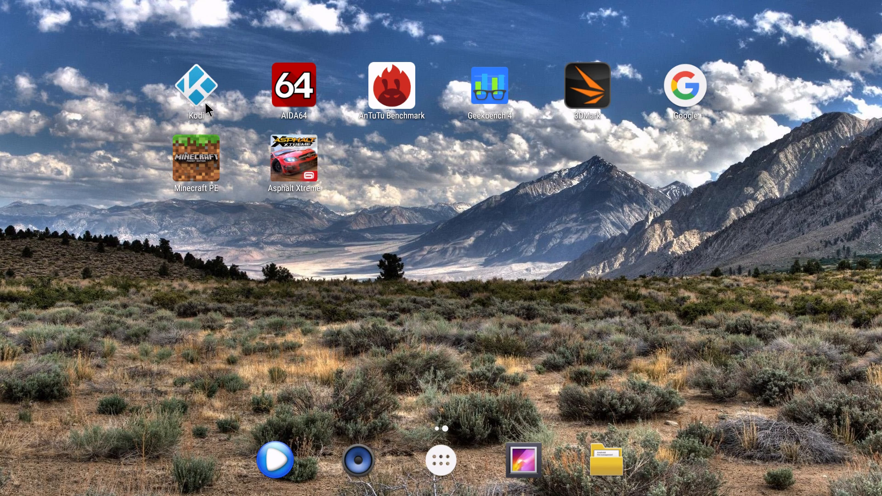
mouse_move(475, 443)
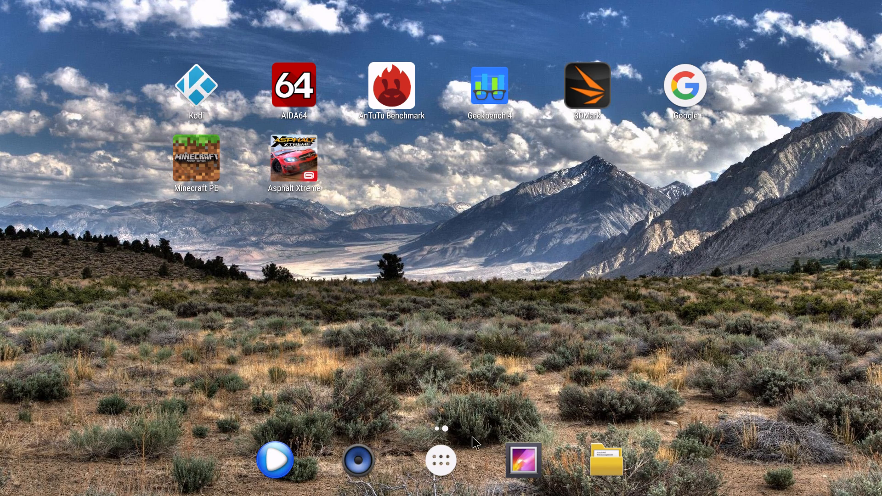
Step: Show all installed apps from the home screen's app drawer button
left_click(441, 461)
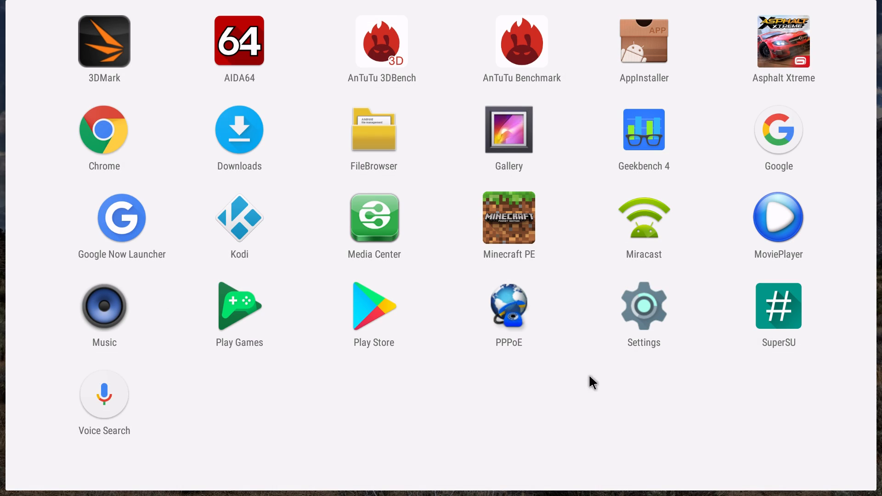
Step: Open Settings from the app drawer and pick an entry in the device menu
left_click(643, 306)
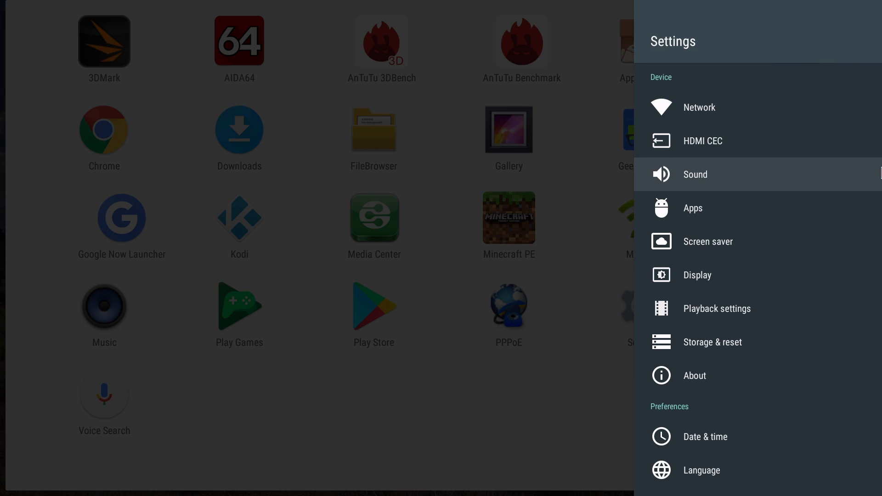
mouse_move(706, 366)
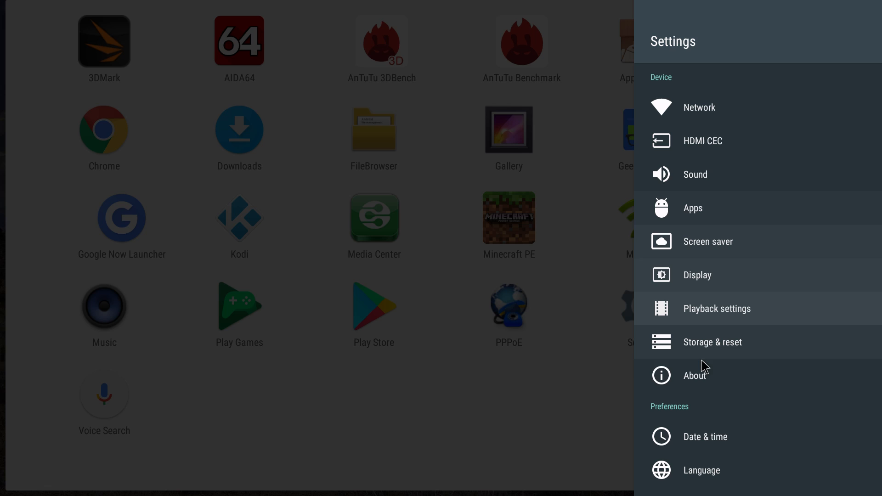
left_click(694, 376)
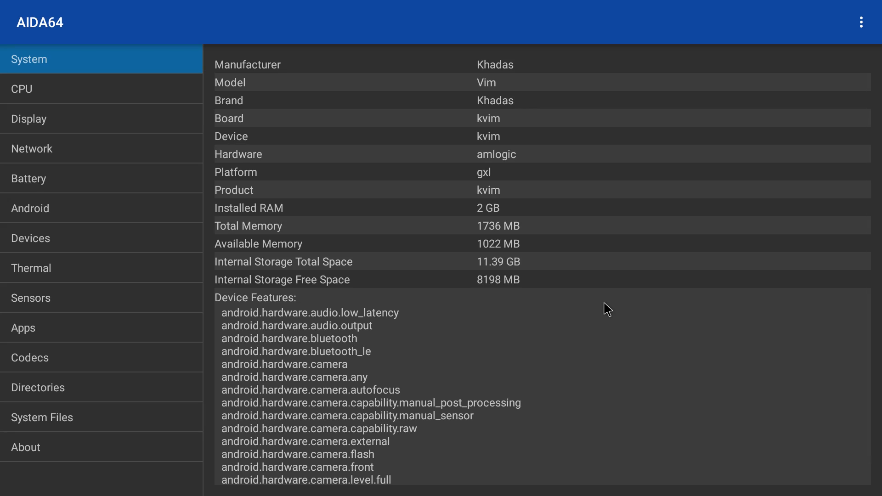
mouse_move(610, 130)
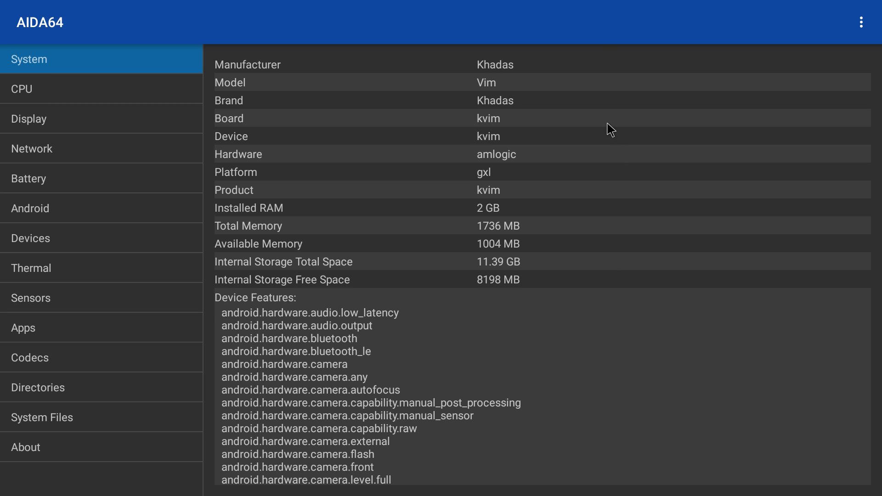
mouse_move(556, 210)
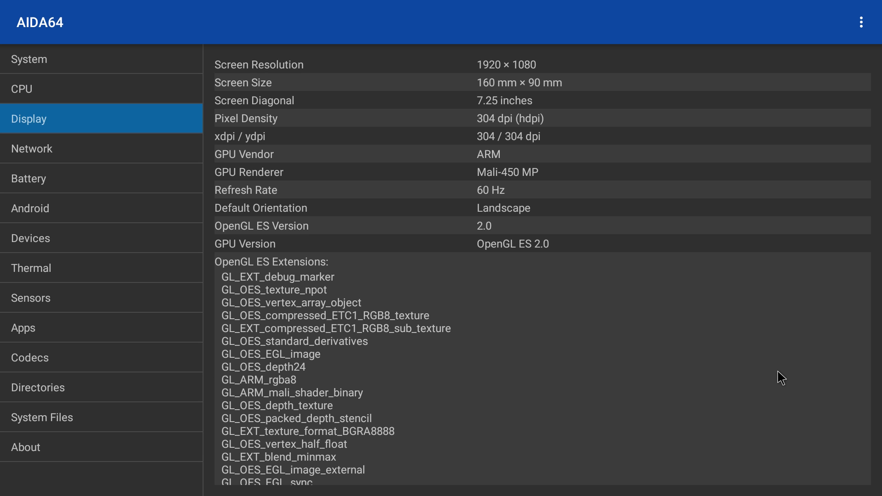
mouse_move(532, 81)
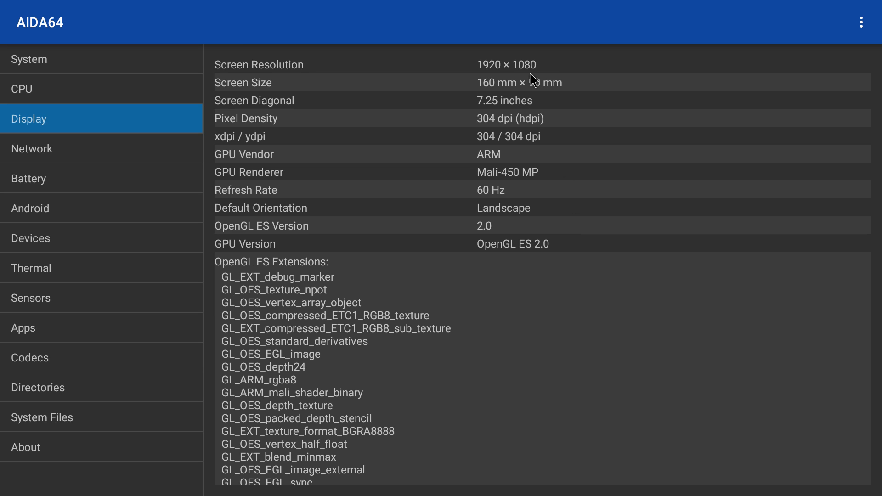
mouse_move(551, 175)
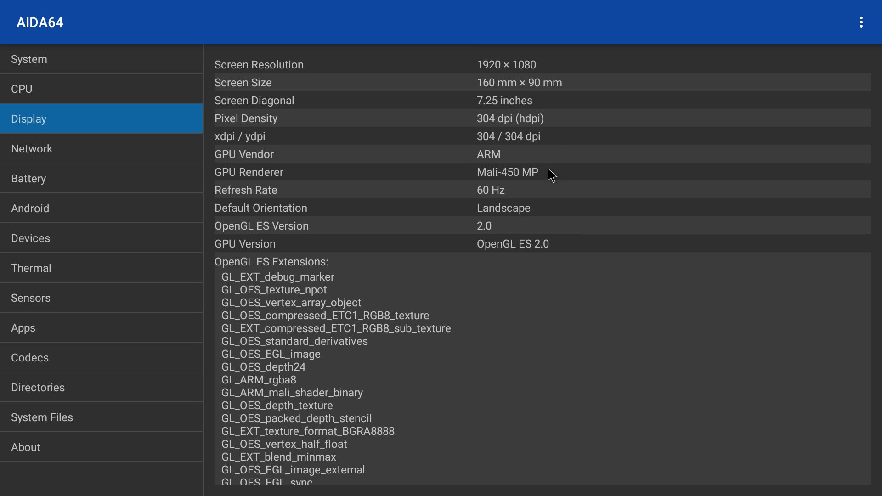
mouse_move(588, 197)
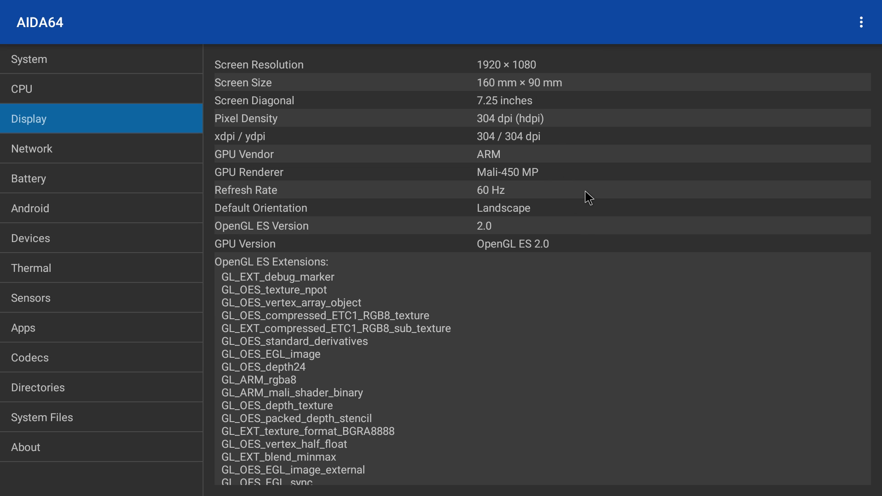
mouse_move(517, 182)
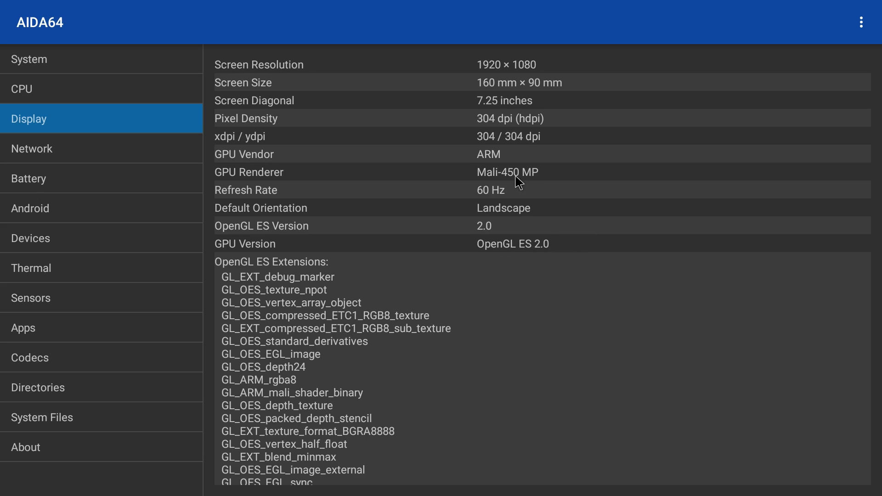
mouse_move(524, 242)
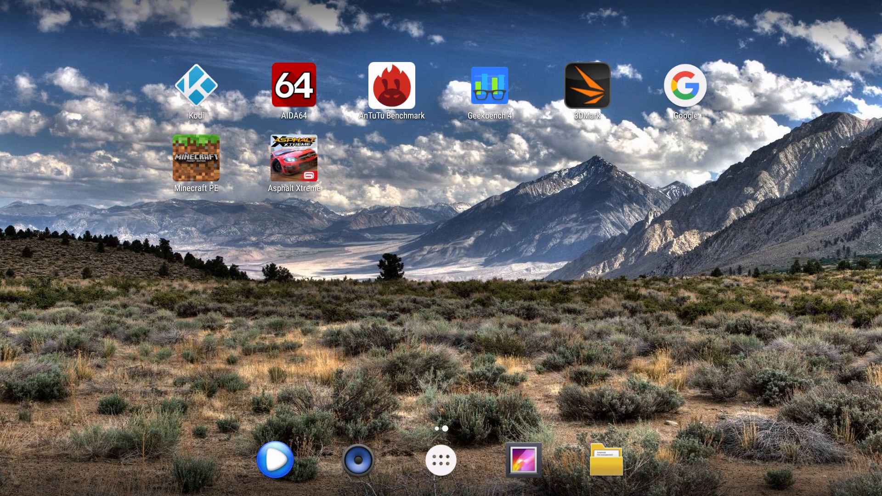
mouse_move(274, 179)
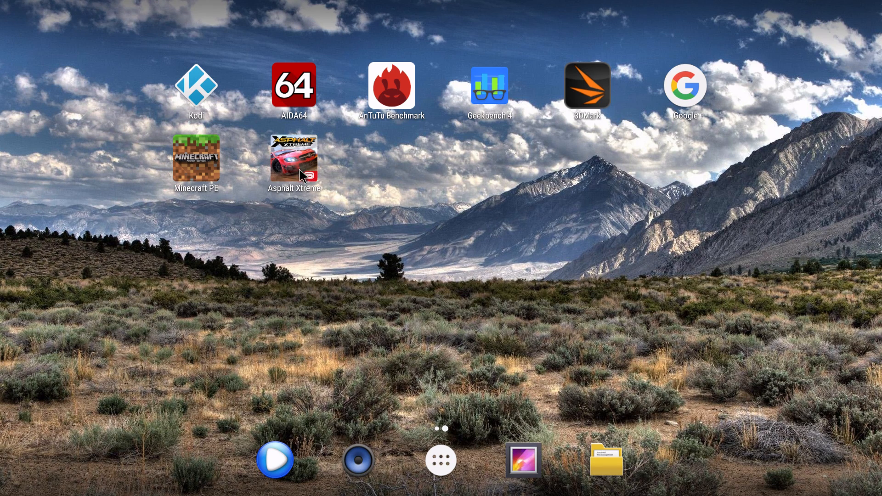
mouse_move(304, 168)
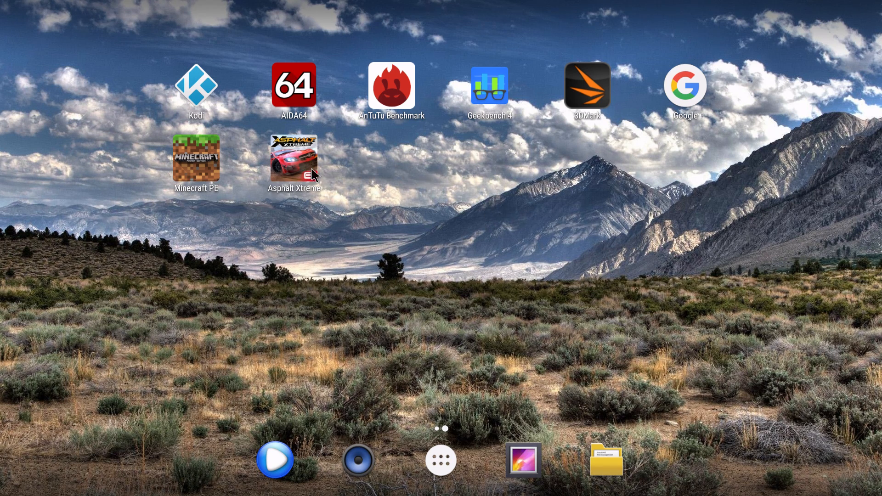
mouse_move(305, 161)
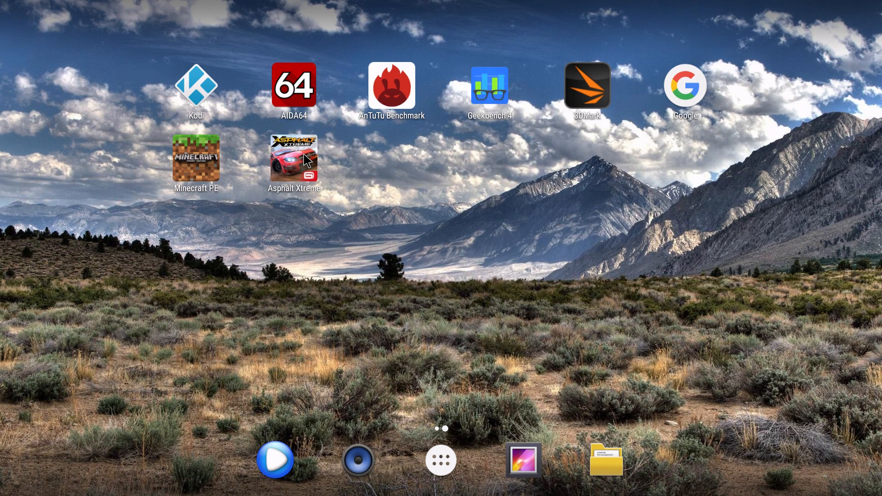
mouse_move(387, 93)
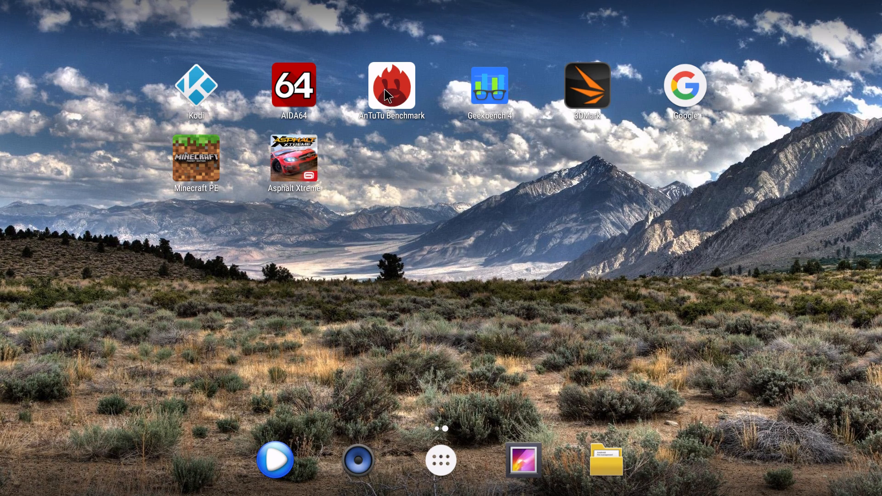
Step: Launch AnTuTu Benchmark v6.2.7 from the home screen icon
left_click(392, 87)
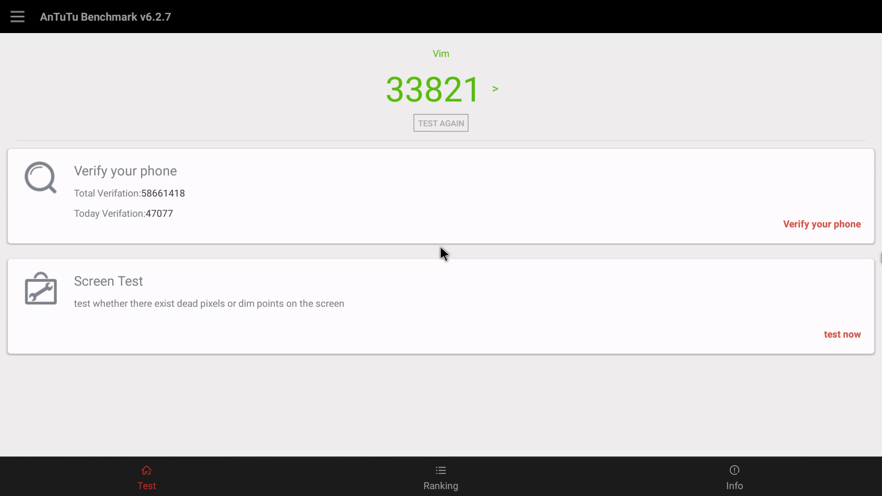
mouse_move(647, 165)
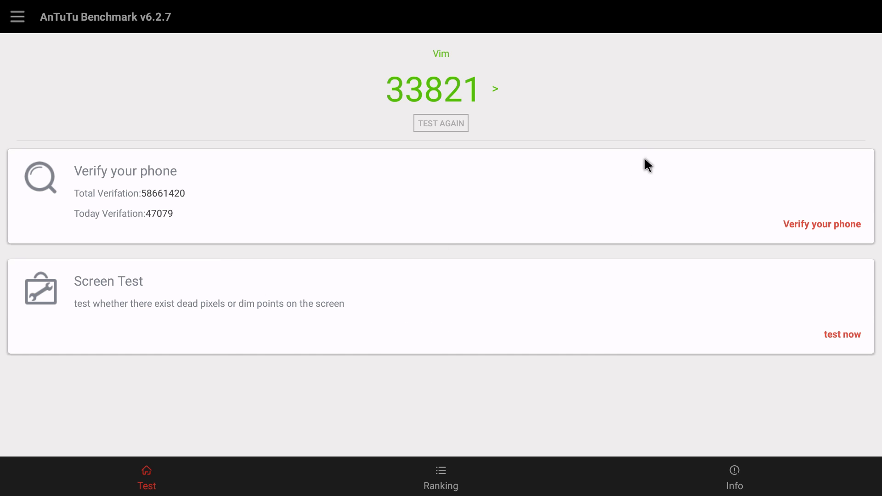
mouse_move(532, 115)
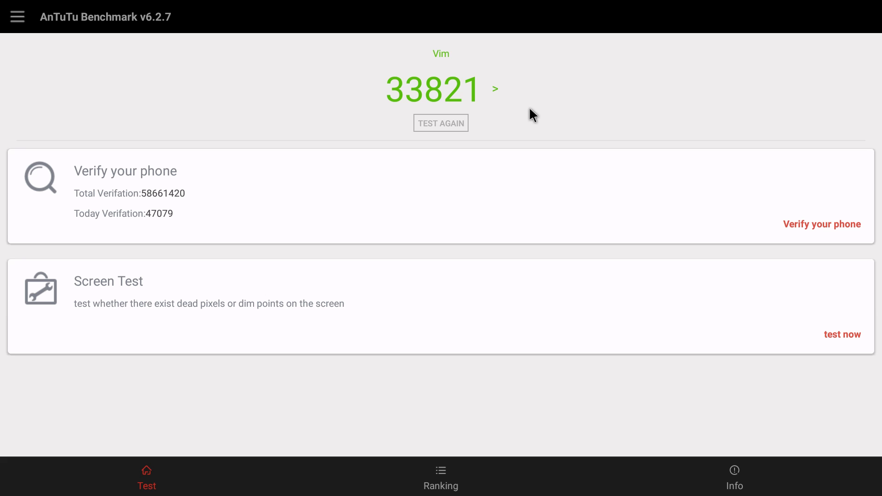
Step: View AnTuTu's detail scores (CPU 12394, UX 14421), then go back
left_click(494, 88)
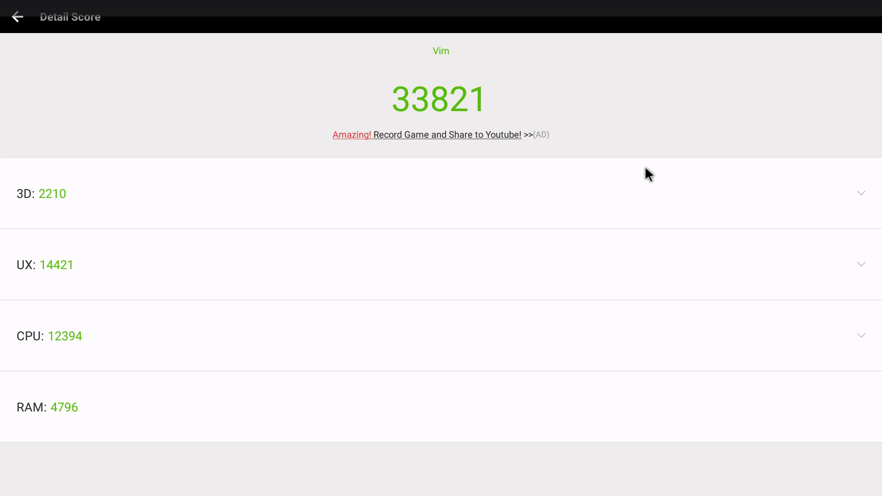
mouse_move(271, 414)
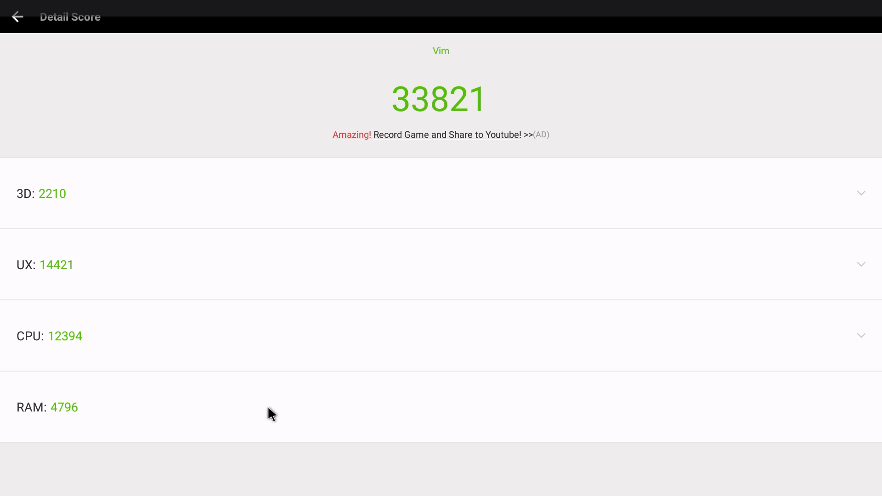
mouse_move(62, 220)
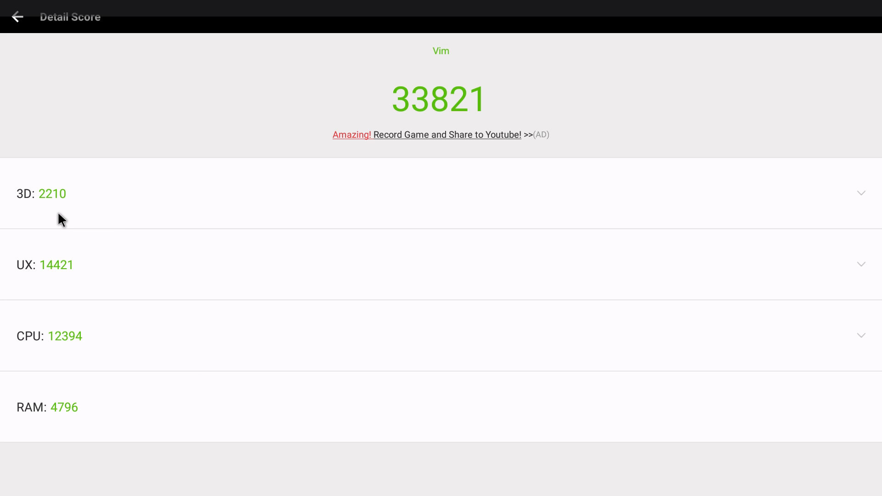
mouse_move(487, 182)
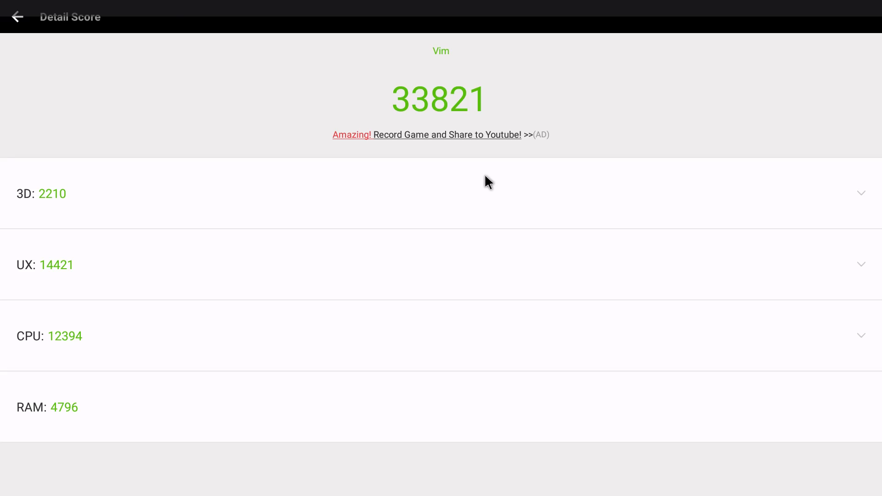
left_click(17, 16)
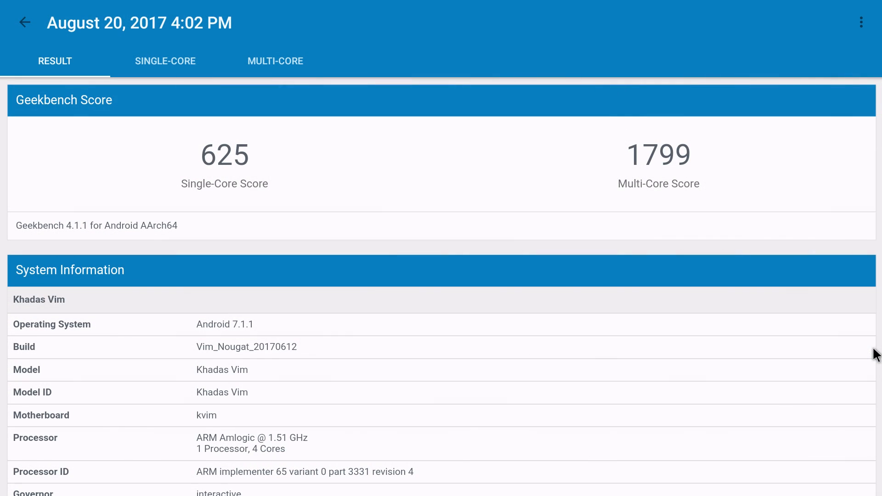
mouse_move(214, 219)
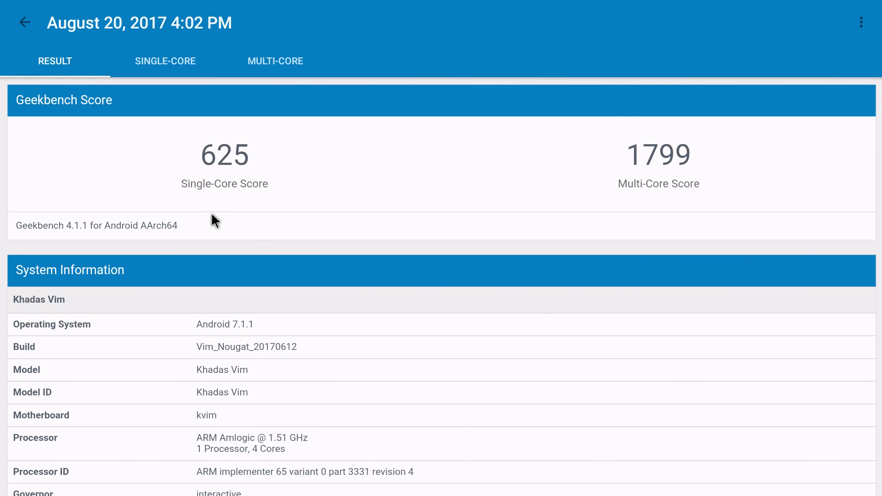
mouse_move(705, 199)
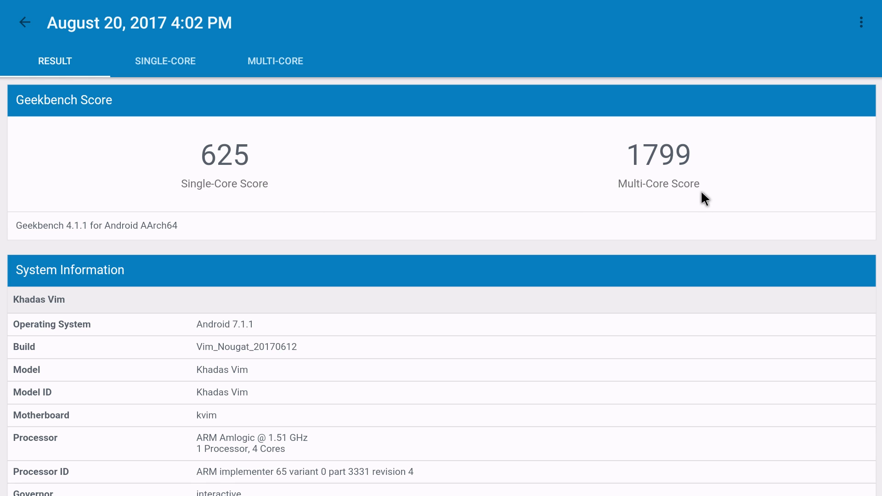
mouse_move(697, 219)
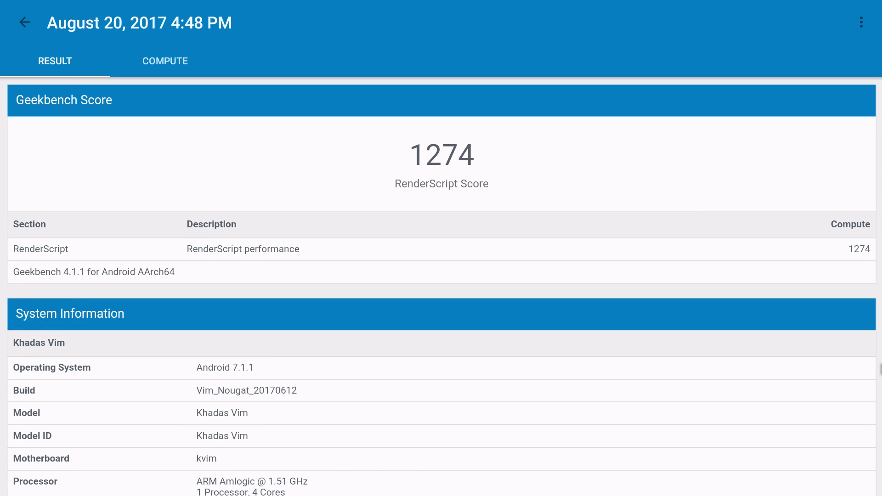
mouse_move(875, 372)
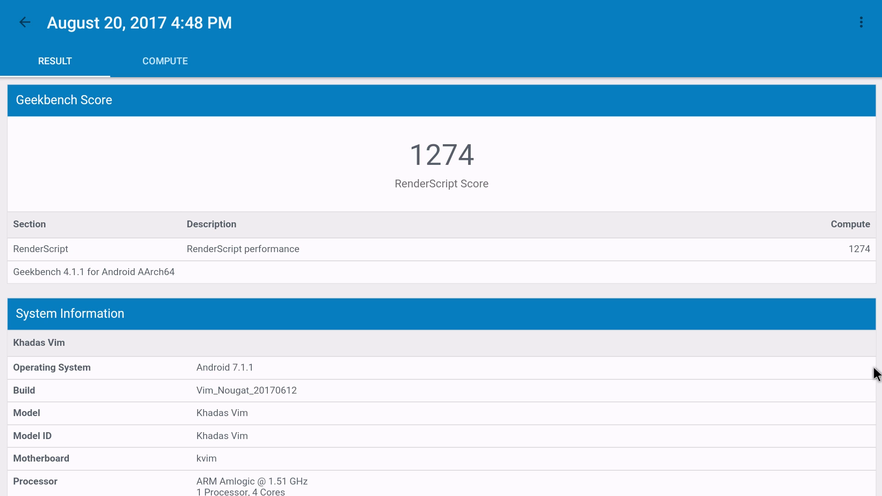
mouse_move(473, 203)
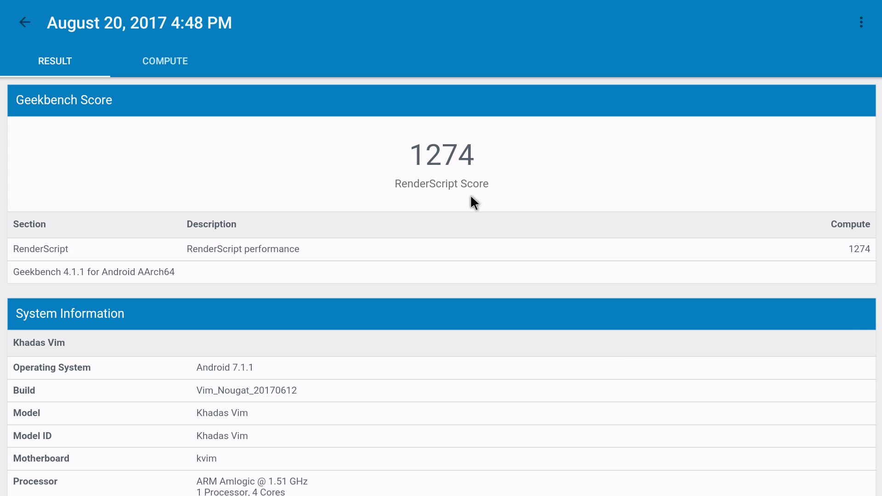
mouse_move(480, 205)
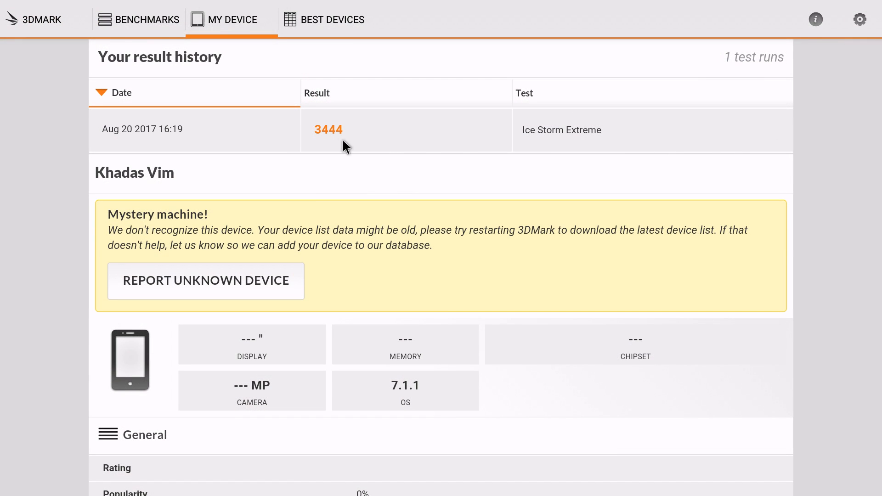
mouse_move(326, 148)
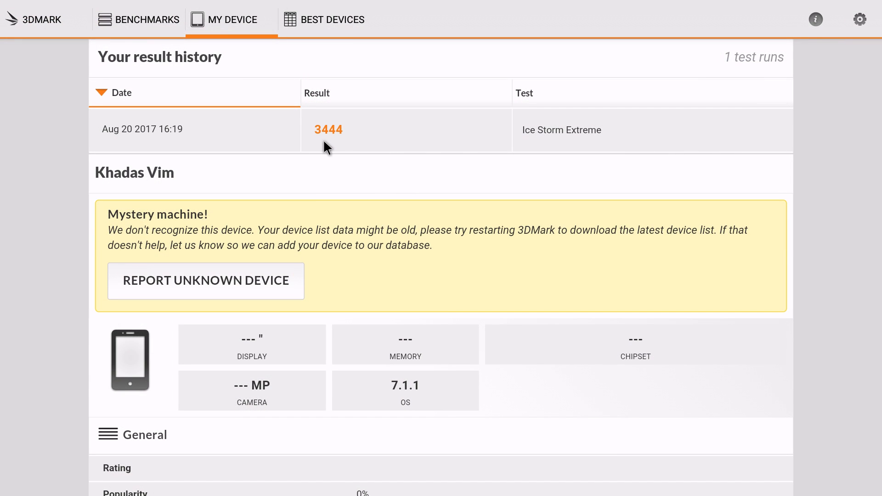
mouse_move(344, 151)
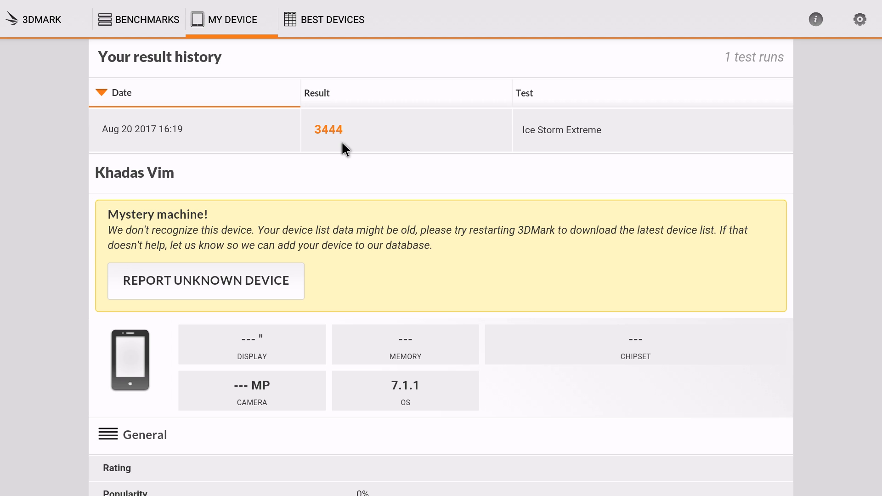
mouse_move(565, 216)
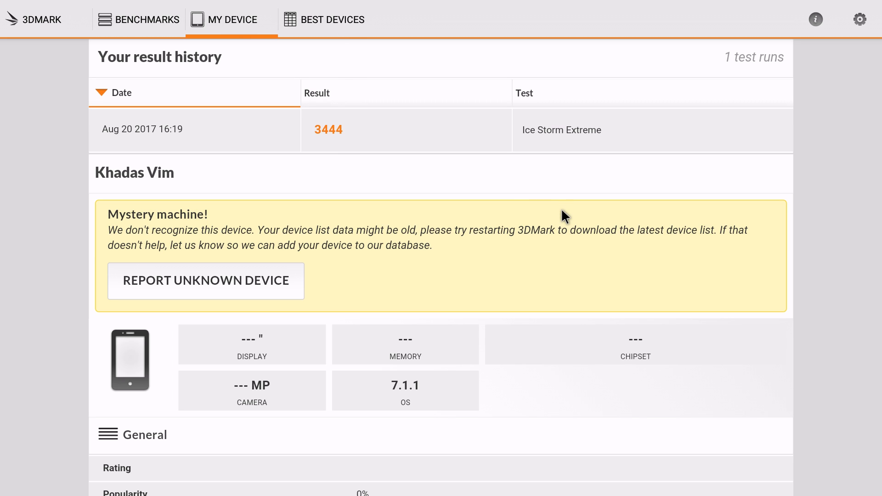
mouse_move(328, 154)
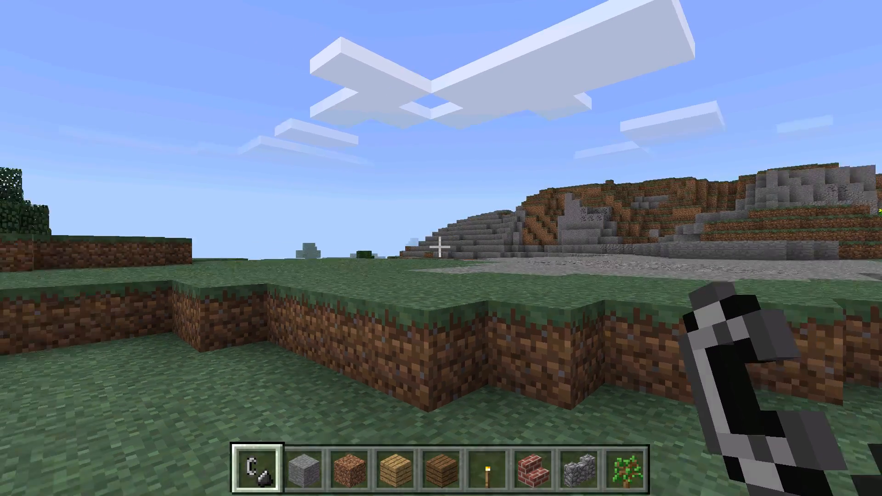
mouse_move(441, 248)
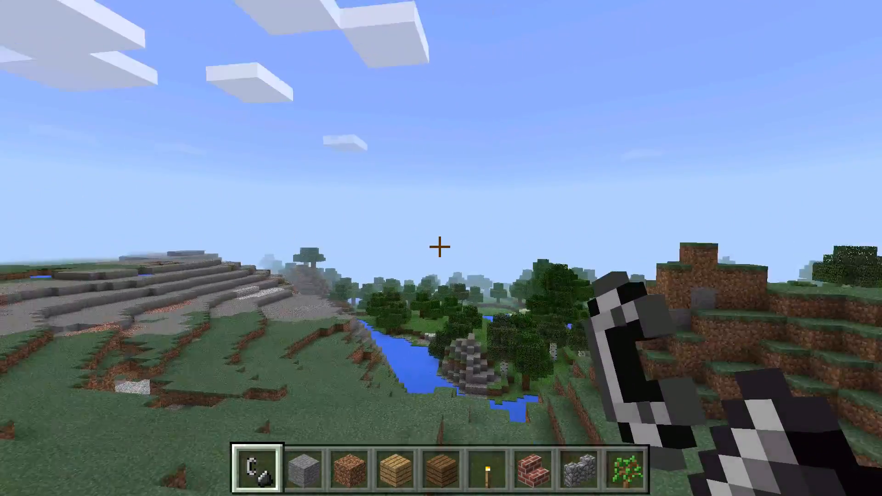
mouse_move(442, 248)
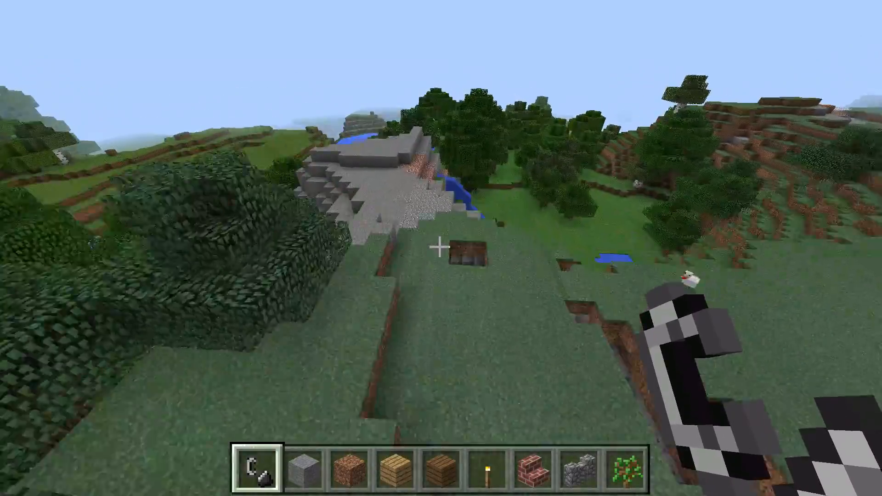
mouse_move(441, 249)
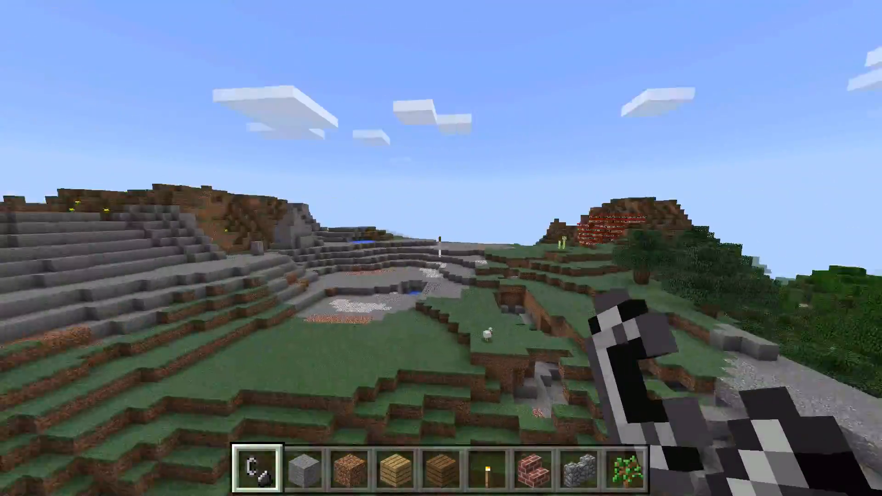
mouse_move(442, 248)
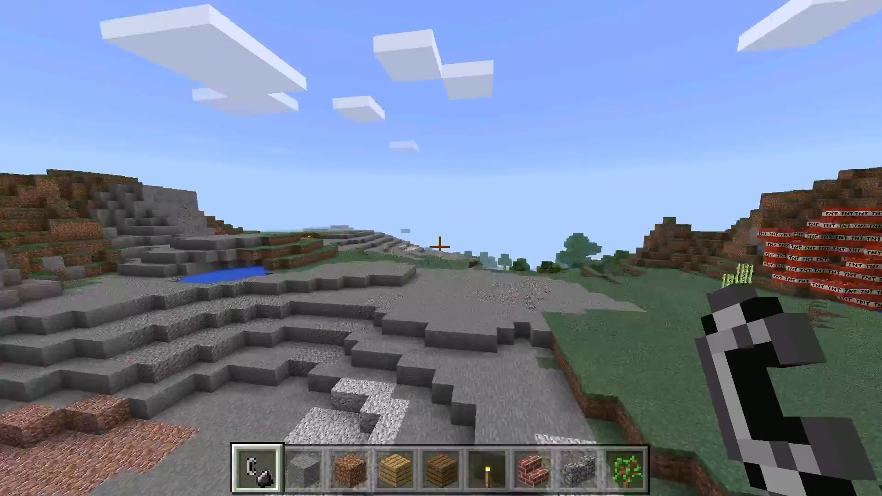
mouse_move(441, 248)
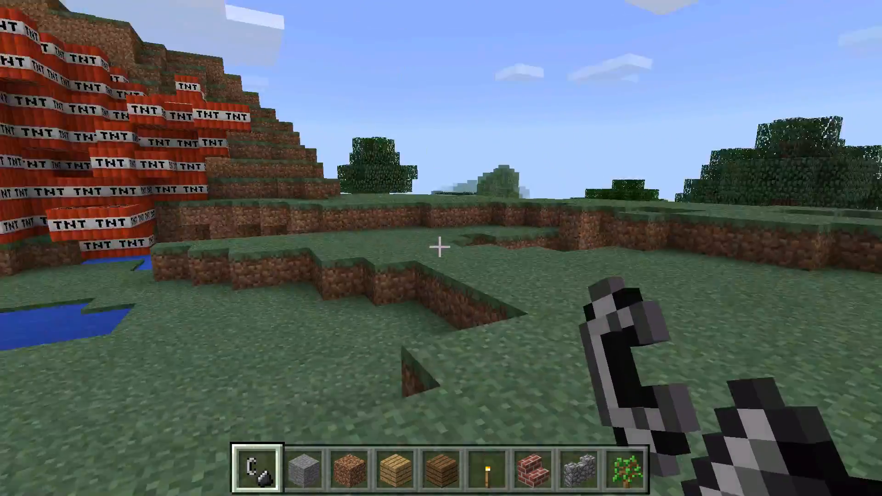
mouse_move(441, 248)
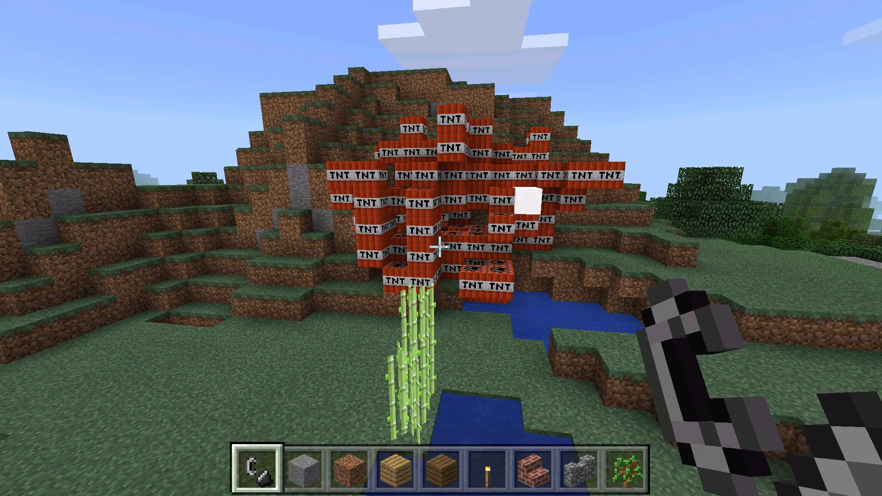
Step: Ignite the TNT built into the hillside with flint and steel
left_click(441, 248)
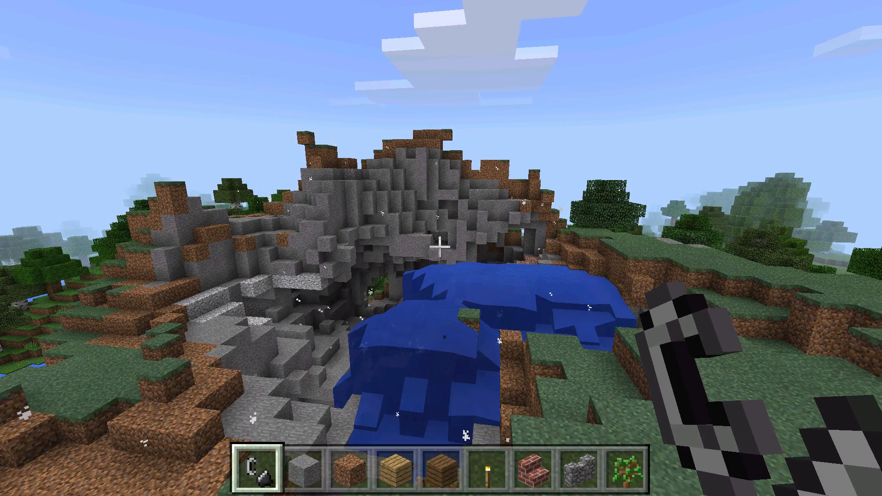
mouse_move(441, 248)
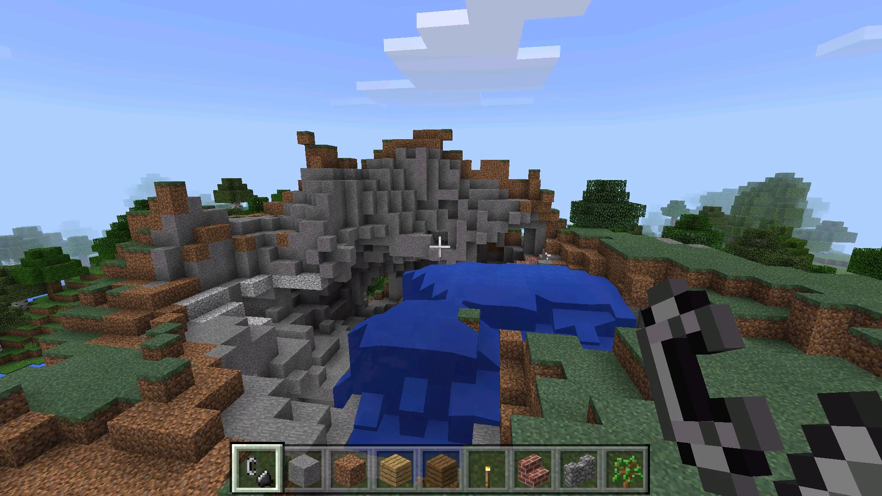
mouse_move(441, 248)
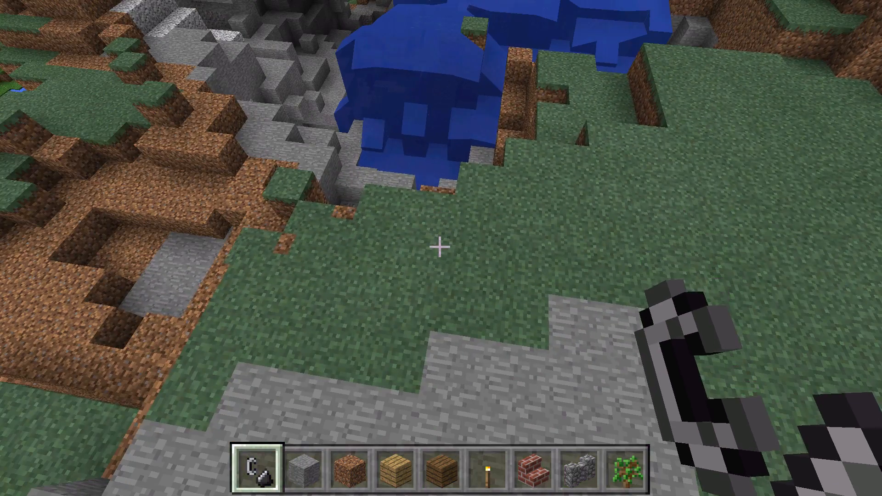
mouse_move(441, 247)
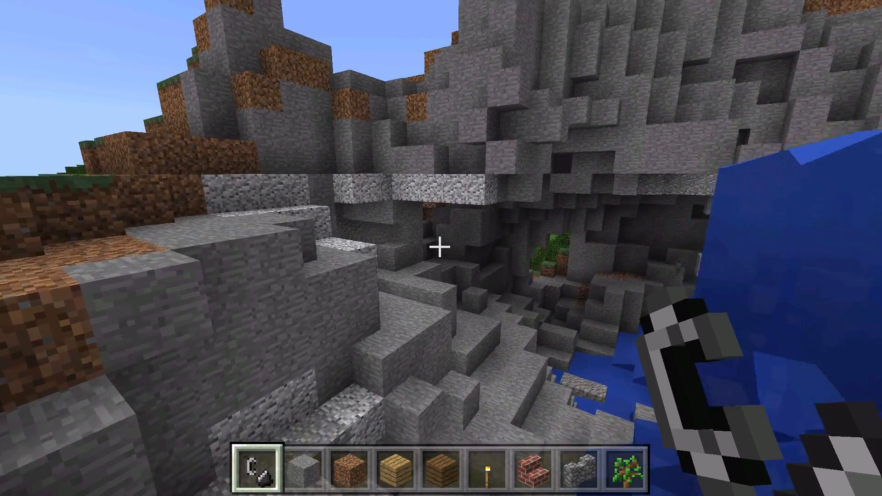
mouse_move(441, 246)
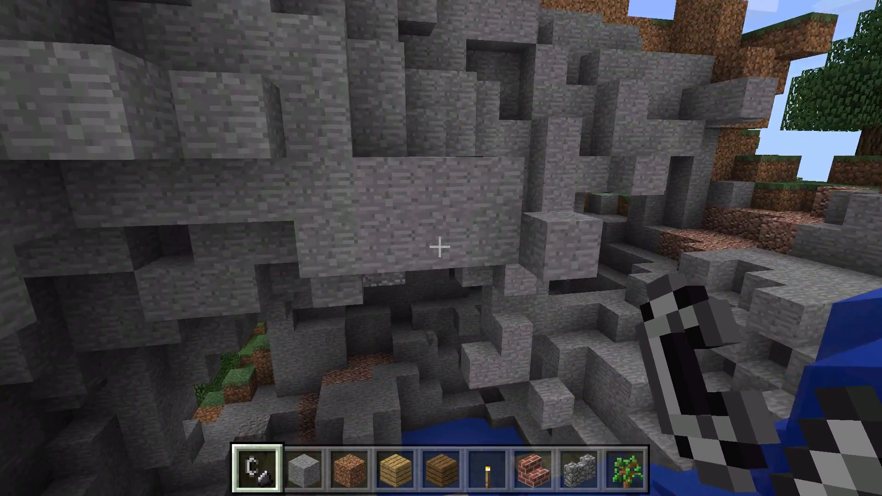
mouse_move(441, 248)
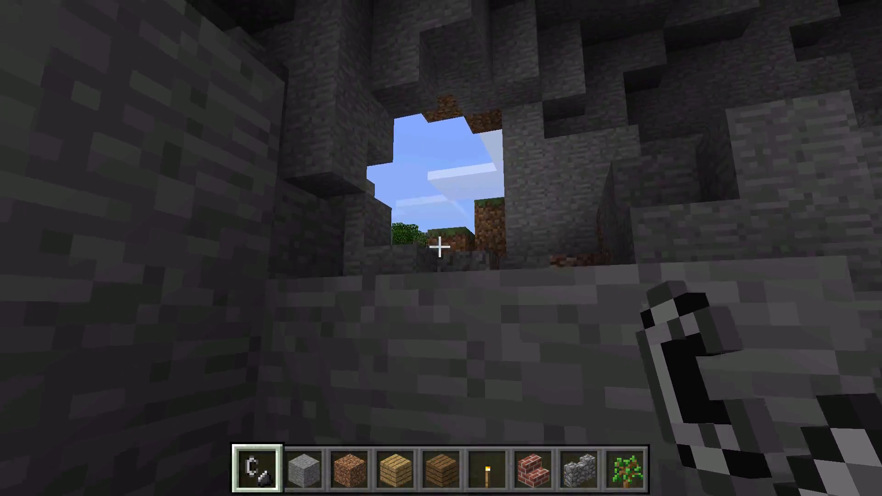
mouse_move(442, 248)
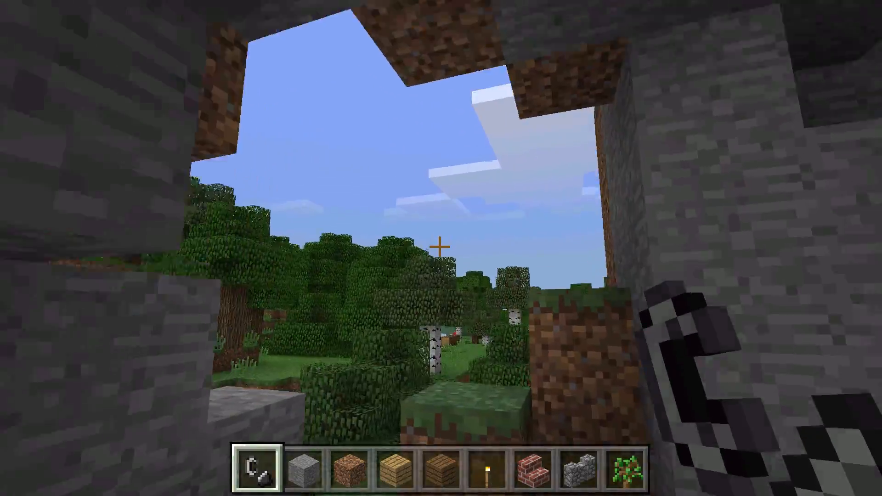
mouse_move(441, 248)
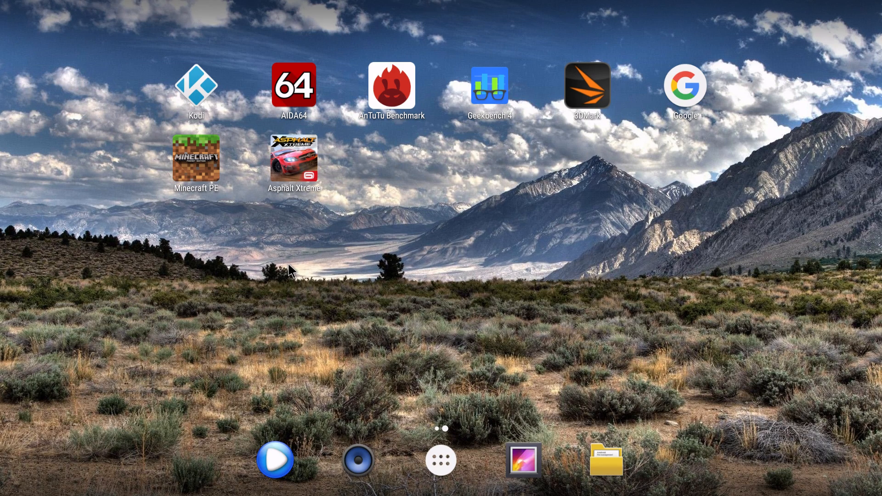
mouse_move(291, 270)
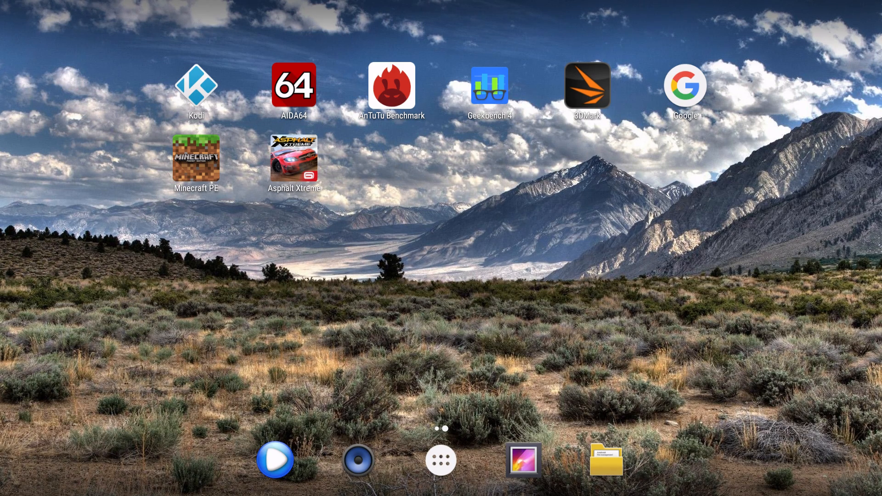